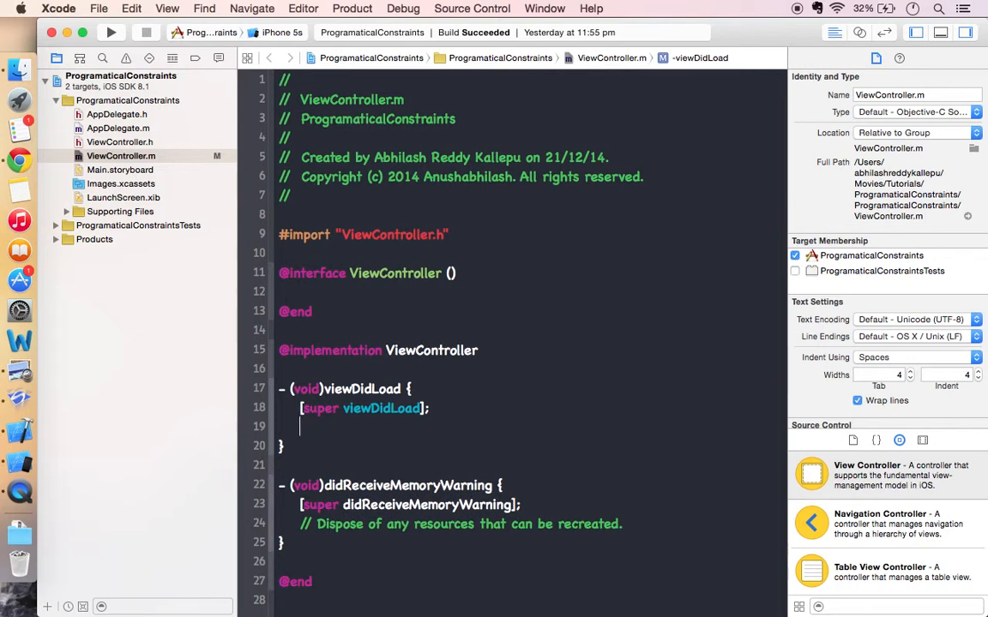
Step: Declare UIView *orangeView = [[UIView alloc]init]; at the start of viewDidLoad
text(UIView)
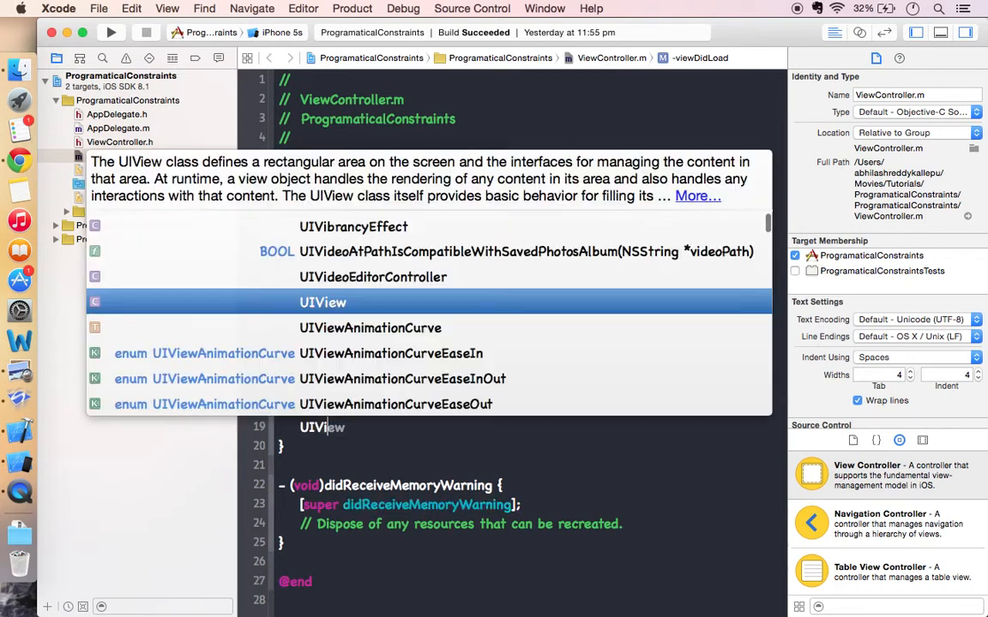
text(*c)
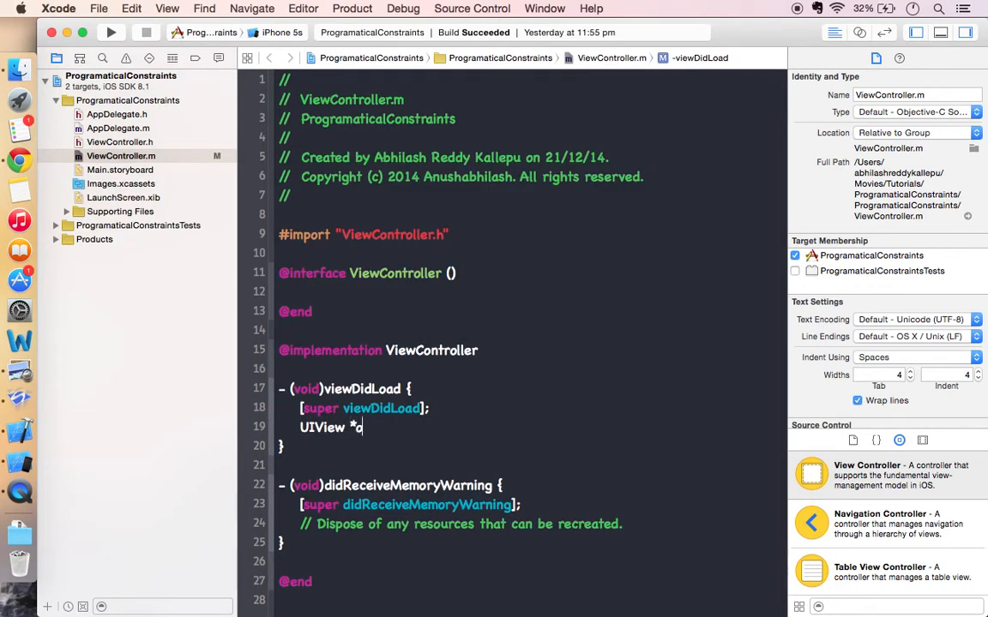
text(rangeView)
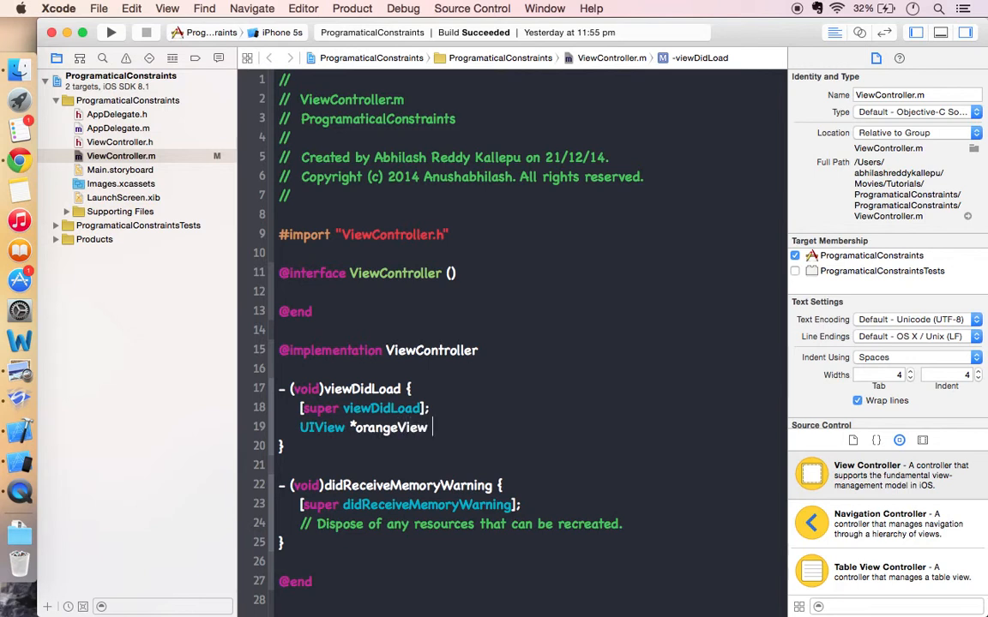
text(= [])
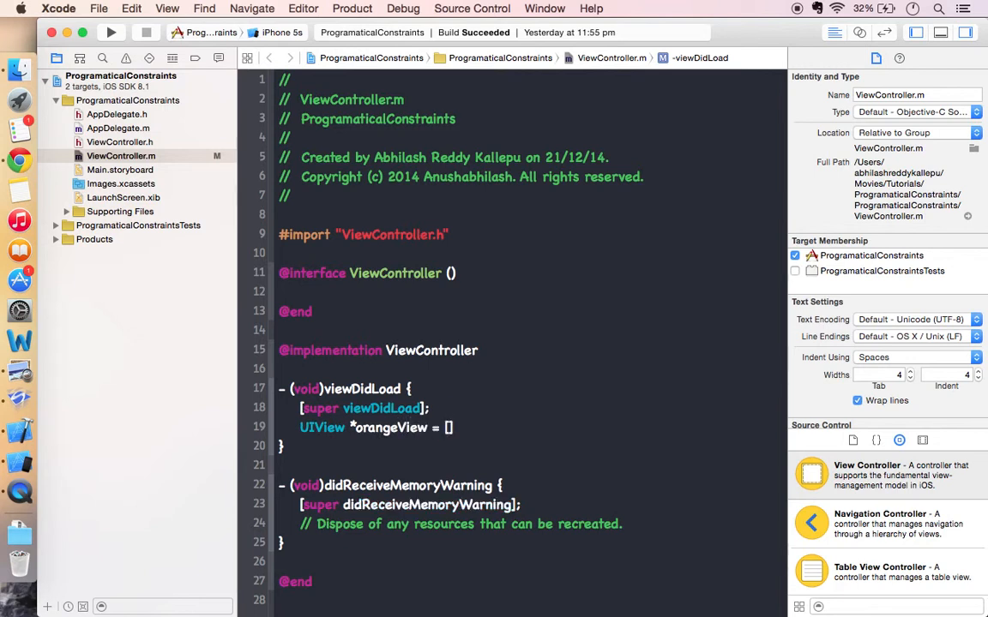
text([UIView a)
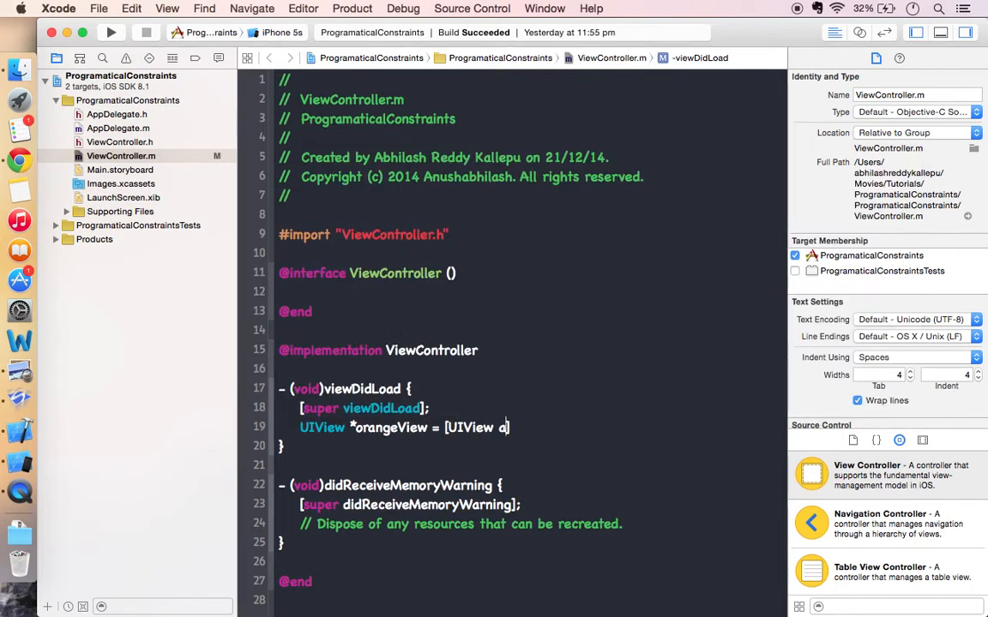
text(lloc]init];)
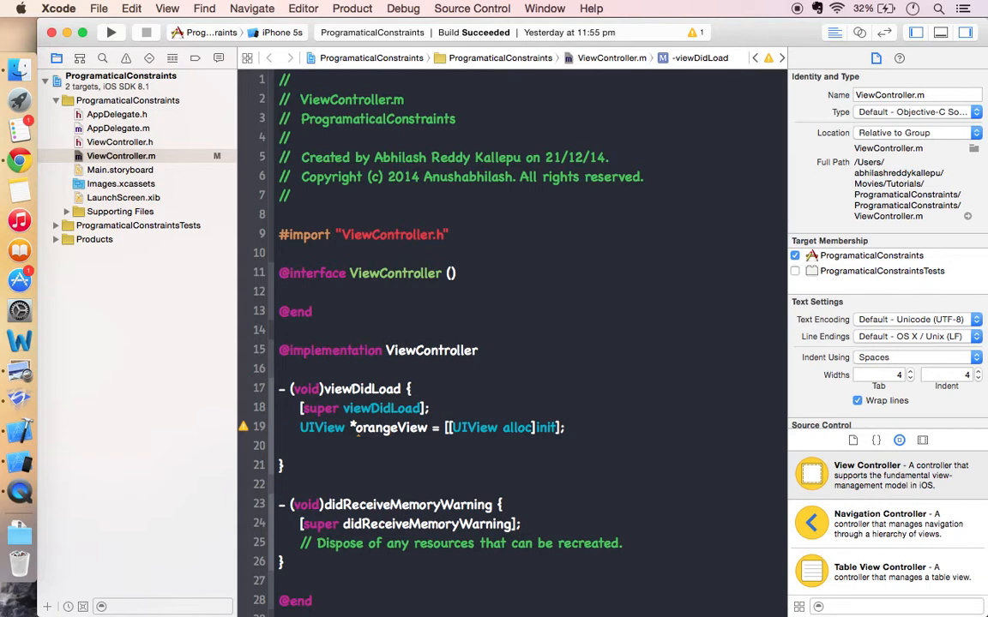
Step: Set orangeView.translatesAutoresizingMaskIntoConstraints = NO and give it an orange background colour
text(orangeView)
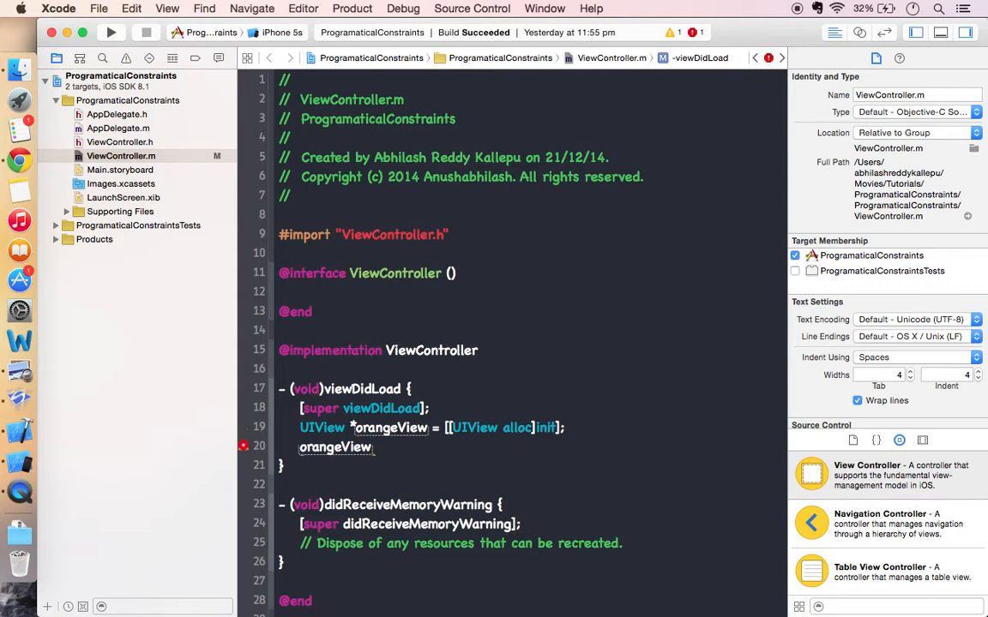
text(.tag)
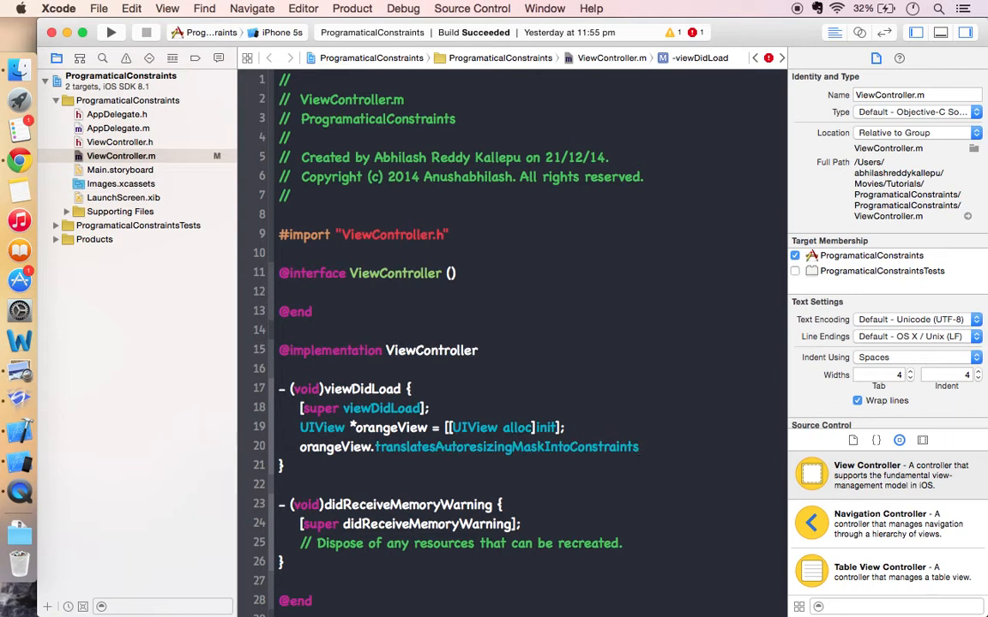
text(=)
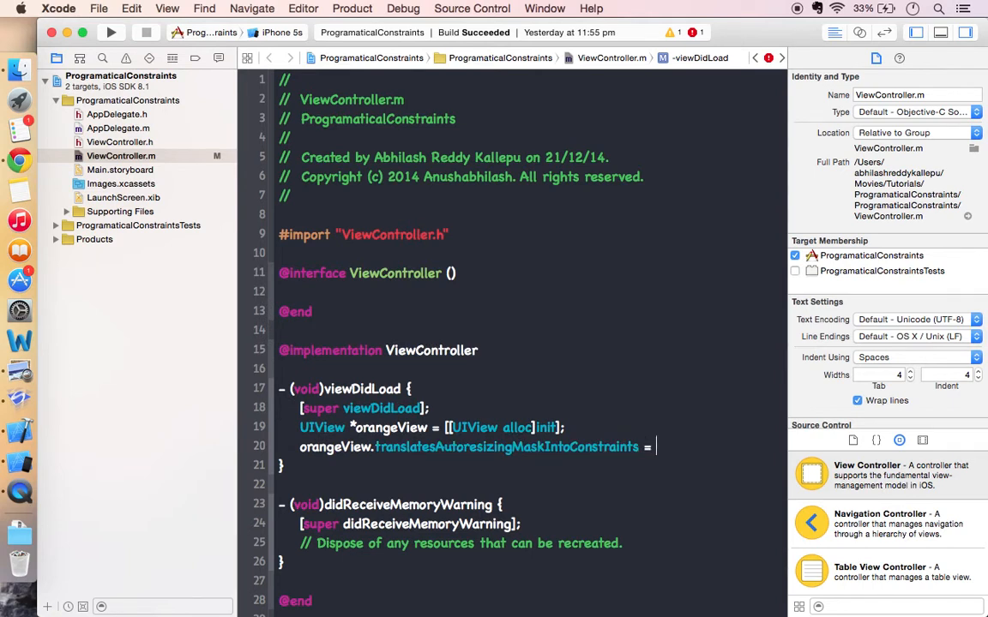
text(NO;)
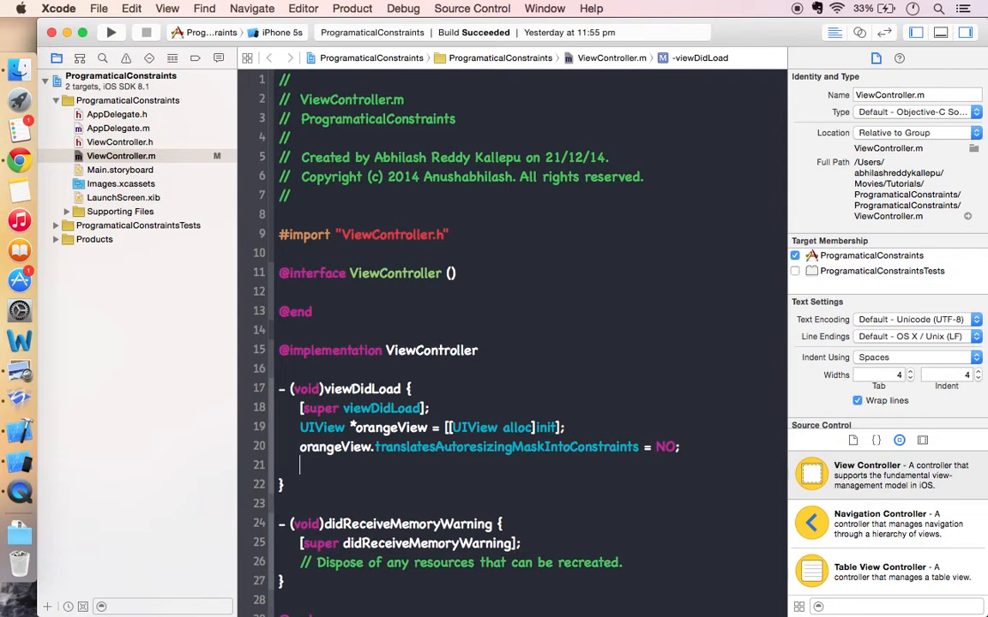
text(orangeView)
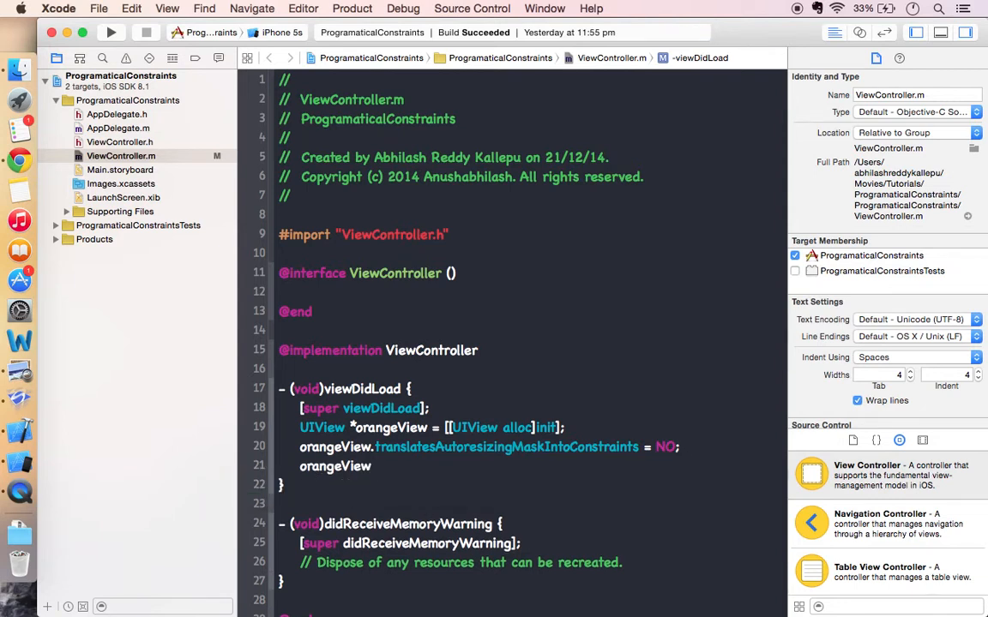
text(setBackgroundColor:[UIColor orangeColor]];)
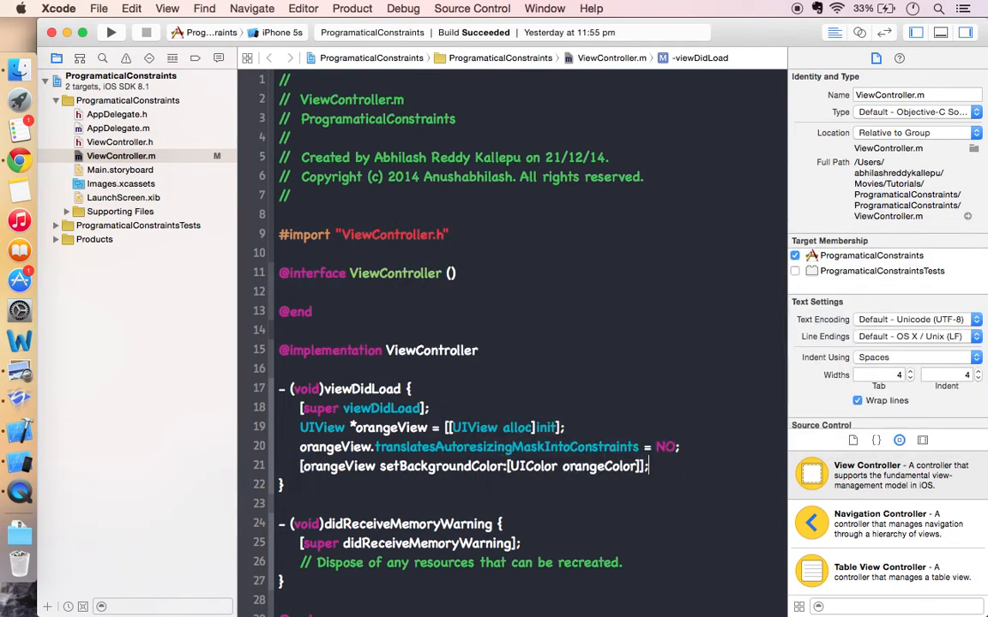
Step: Add [self.view addSubview:orangeView]; and begin the next NSArray line
text(sel)
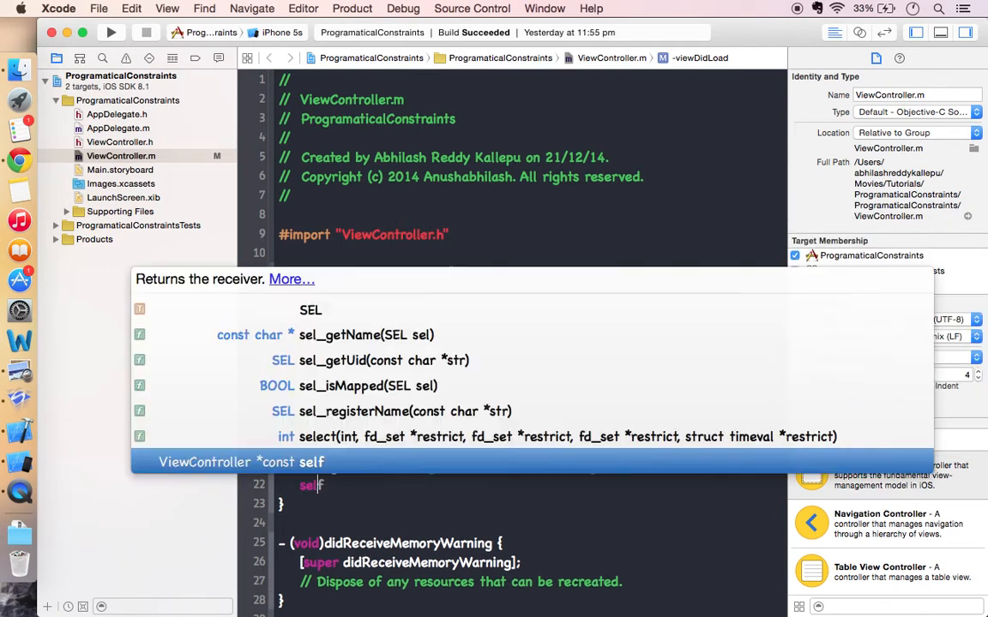
text(.view)
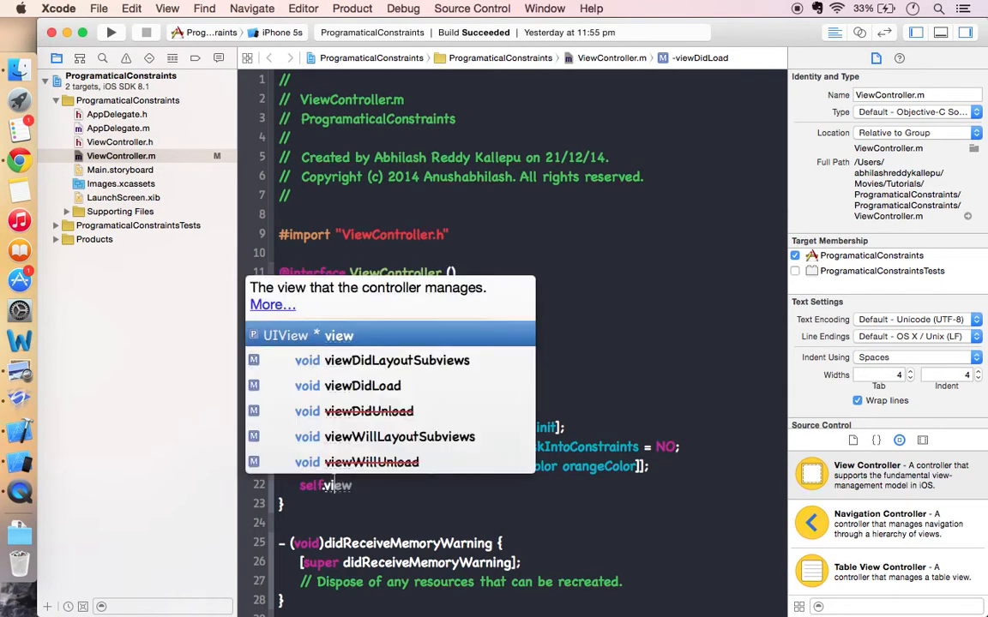
text(.add)
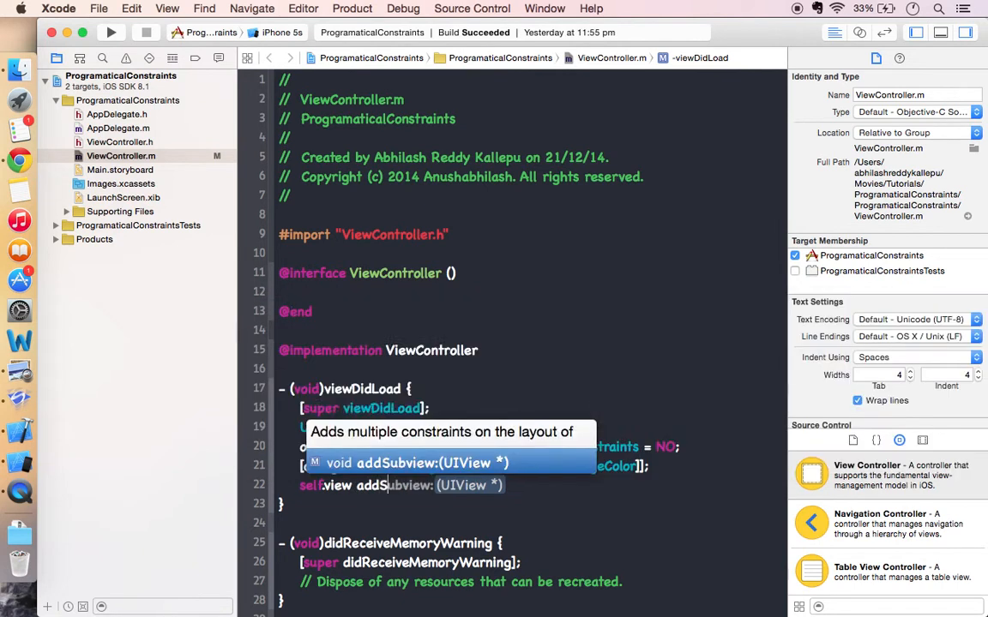
text(orangeView)
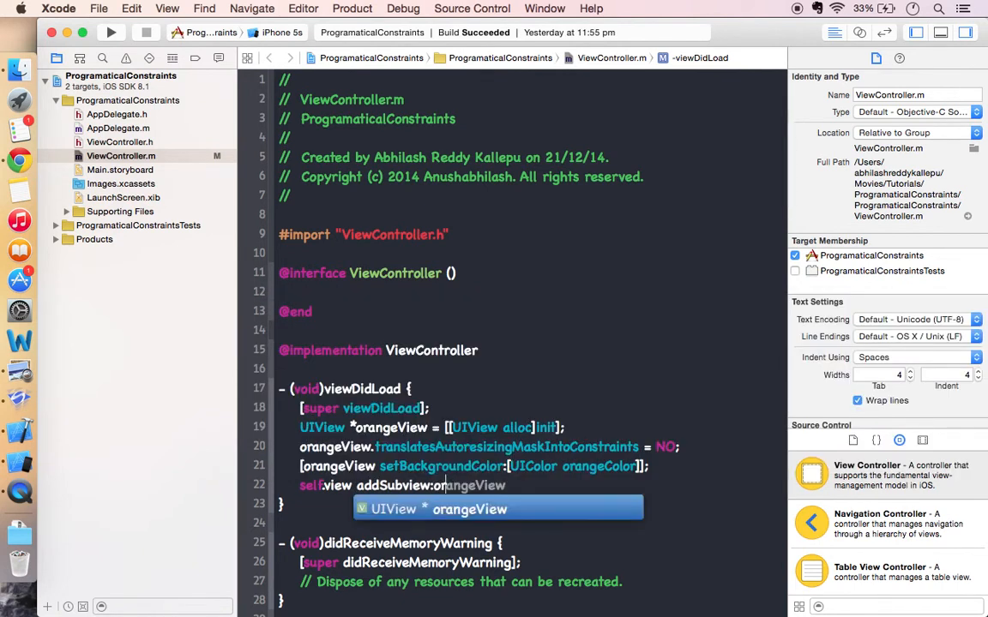
key(Return)
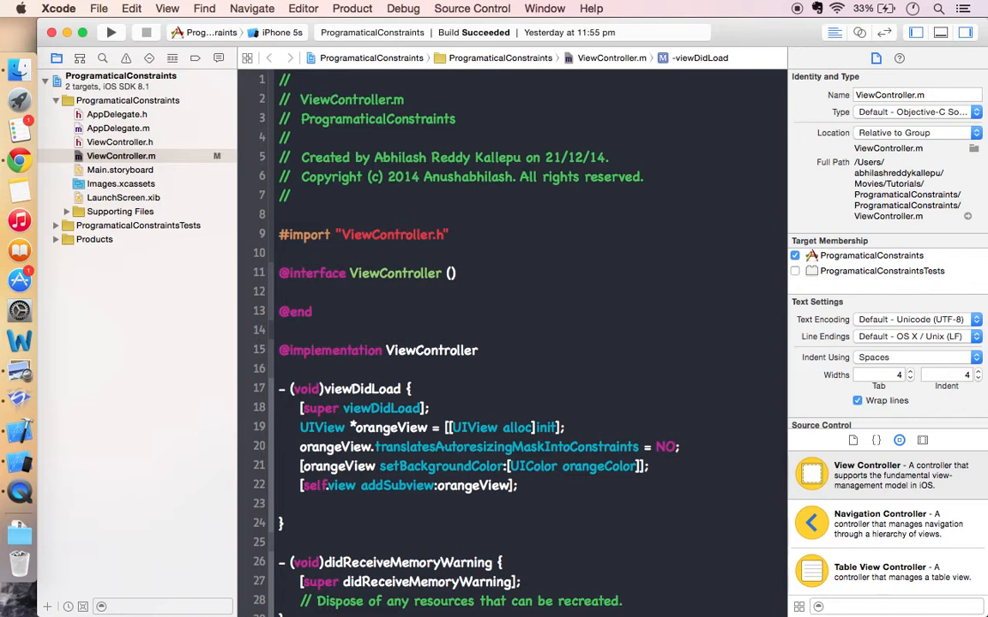
text(ns)
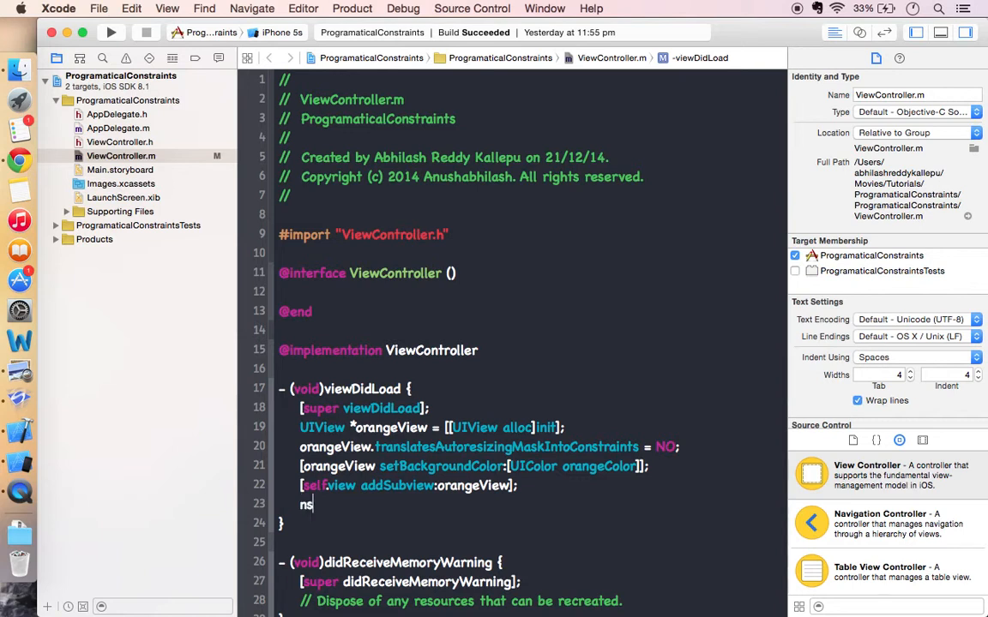
Step: Declare widthConstraint using visual format @"H:[orangeView(100)]" with options 0, metrics nil and orangeView bindings
text(NSArray *)
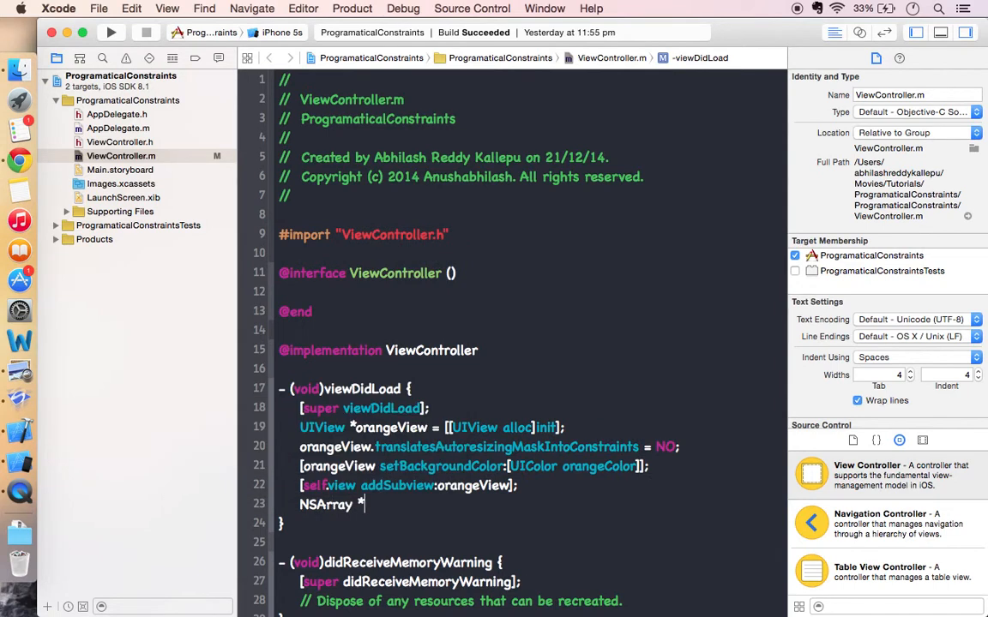
text(W)
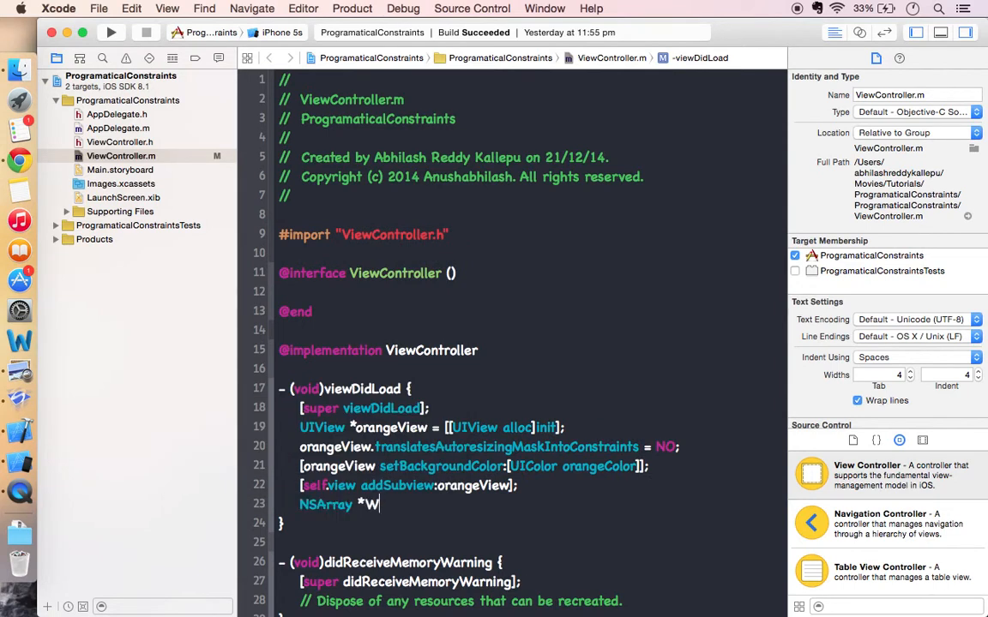
text(idth)
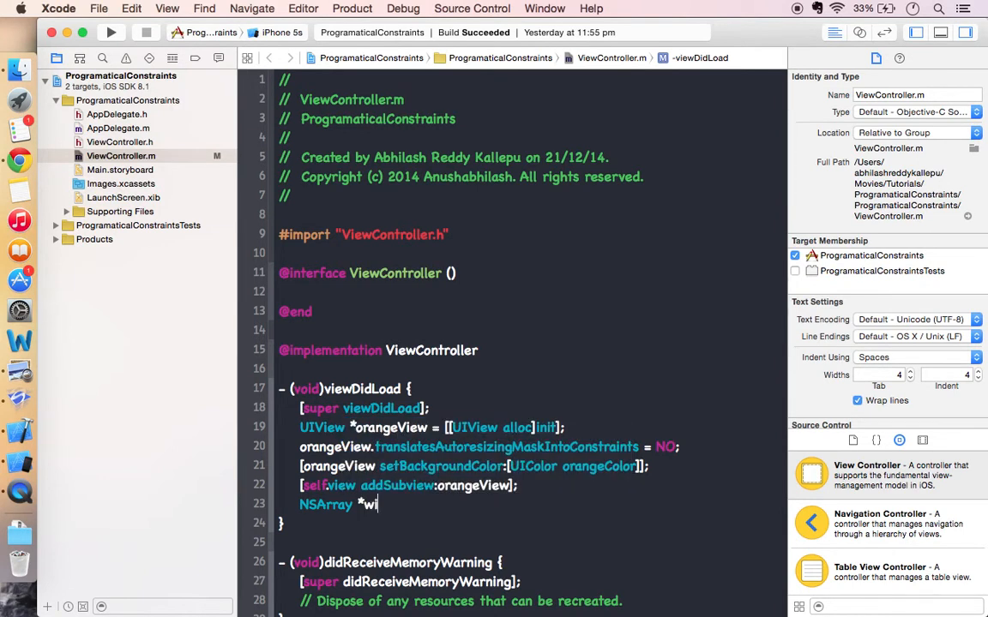
text(dthConstraint = [NSLayoutConstraint con)
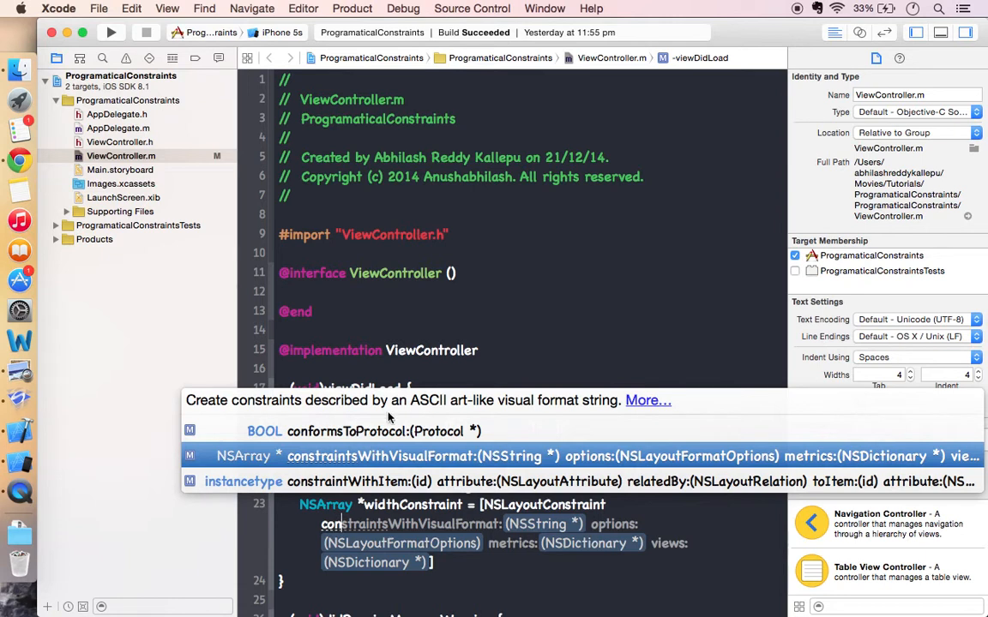
mouse_move(267, 456)
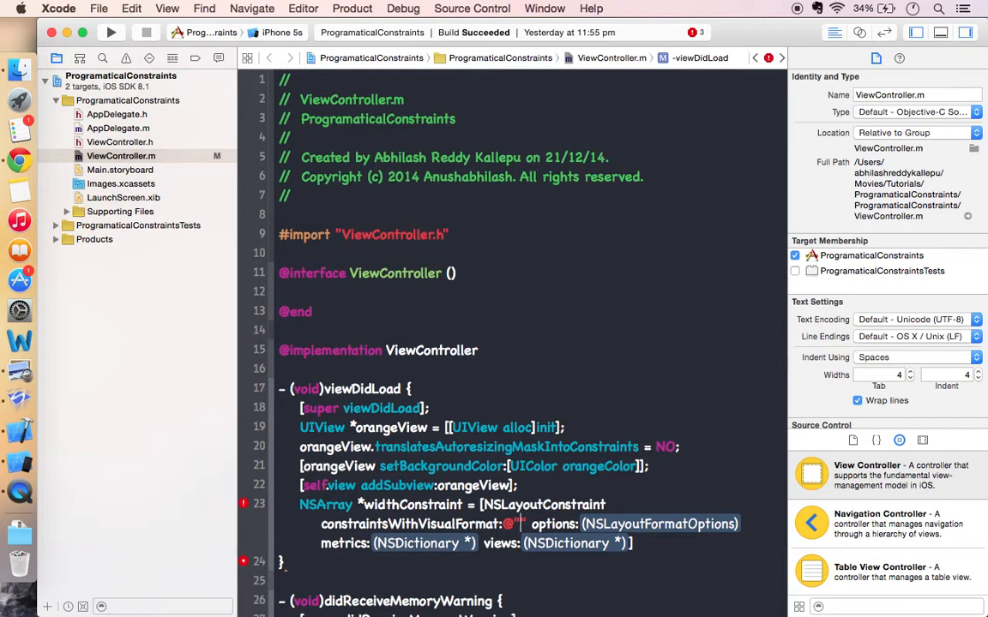
text(H:)
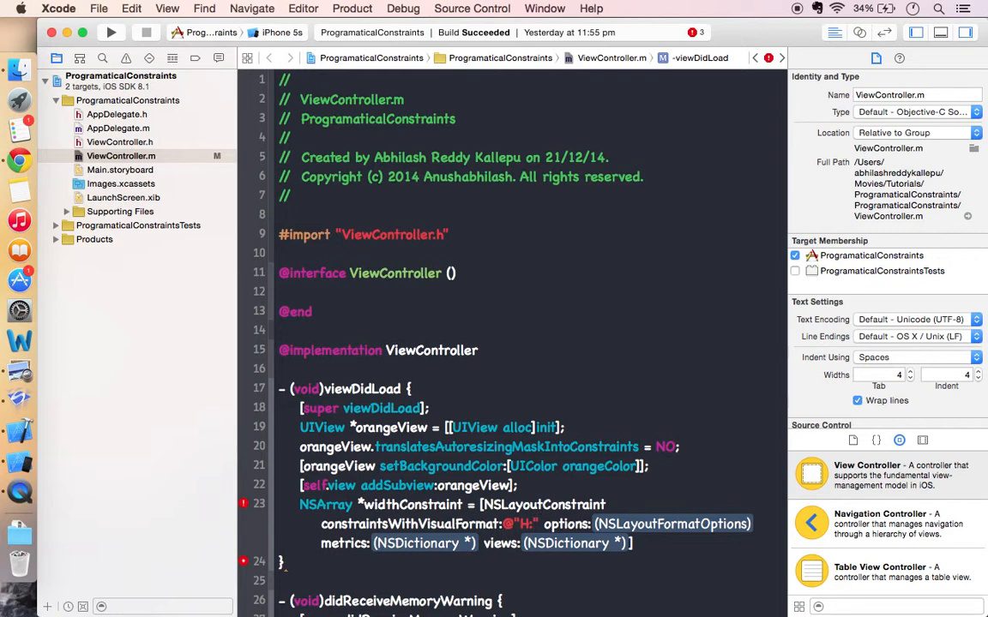
text([])
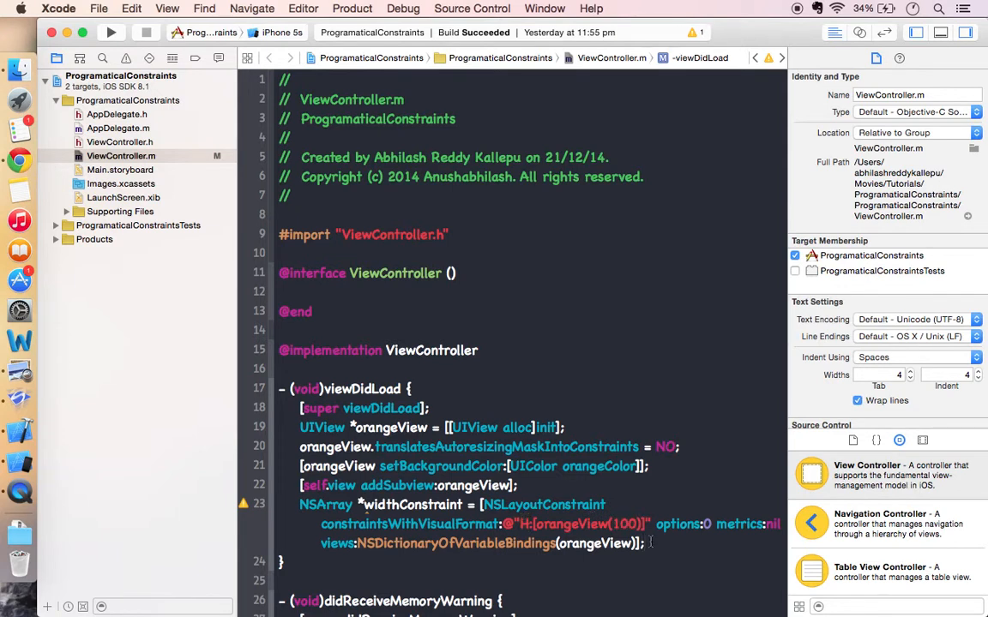
text(n)
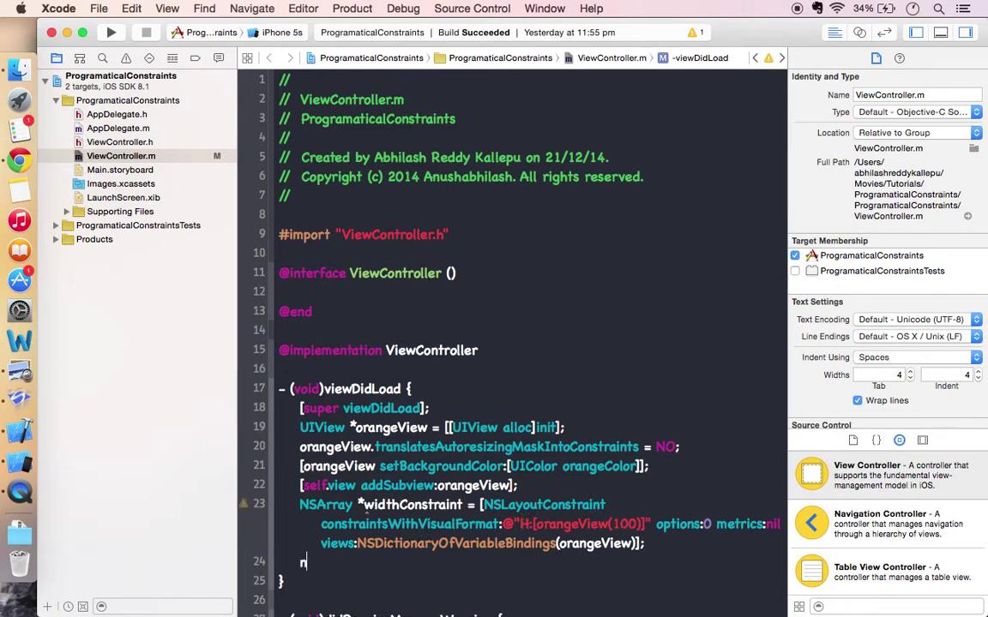
Step: Declare heightConstraint using visual format @"V:[orangeView(100)]" with the same orangeView bindings
text(NSArray)
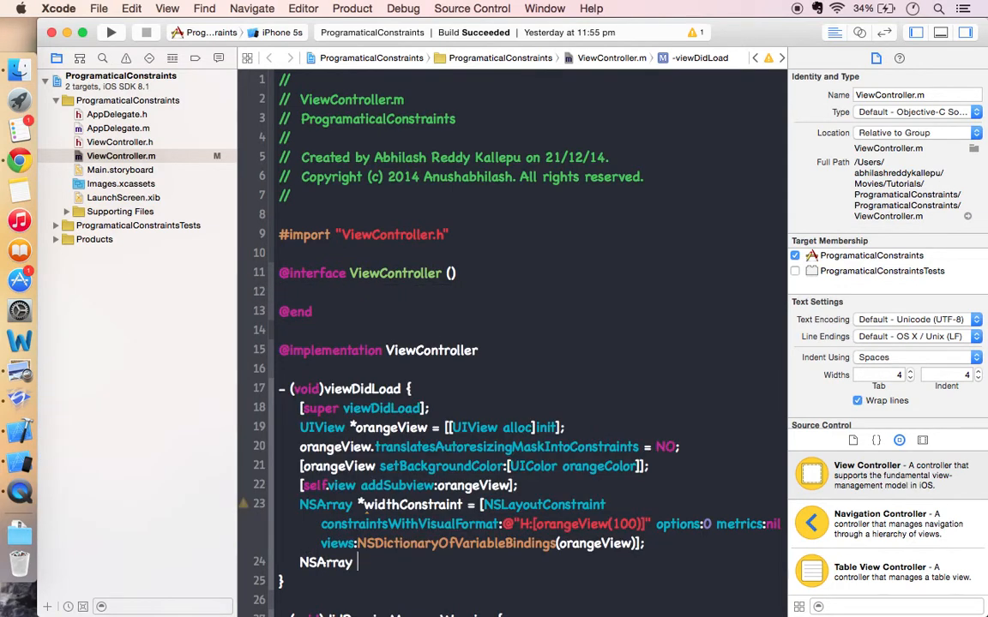
text(*height)
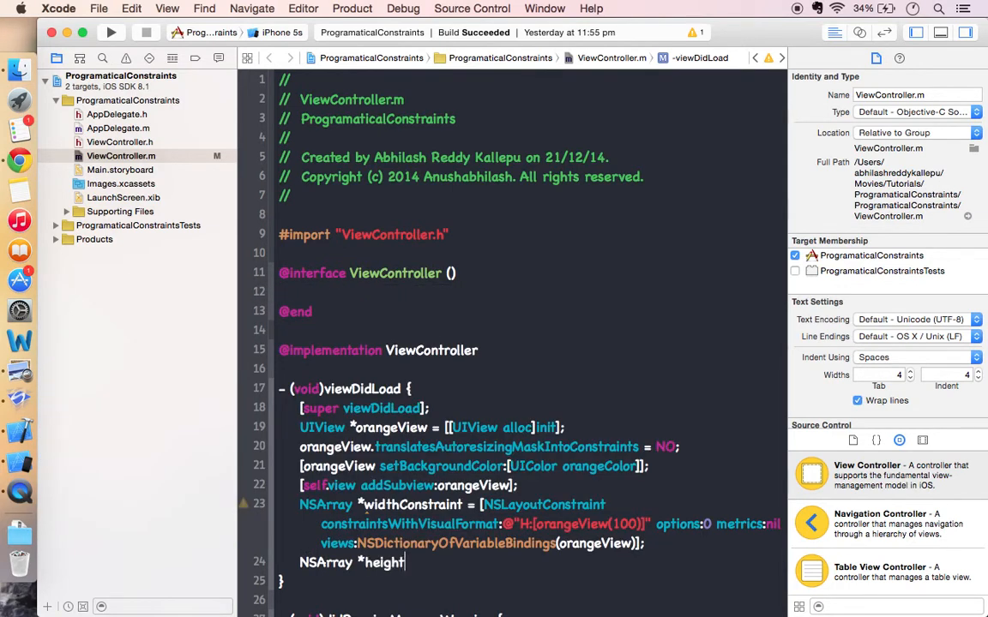
text(Constraint)
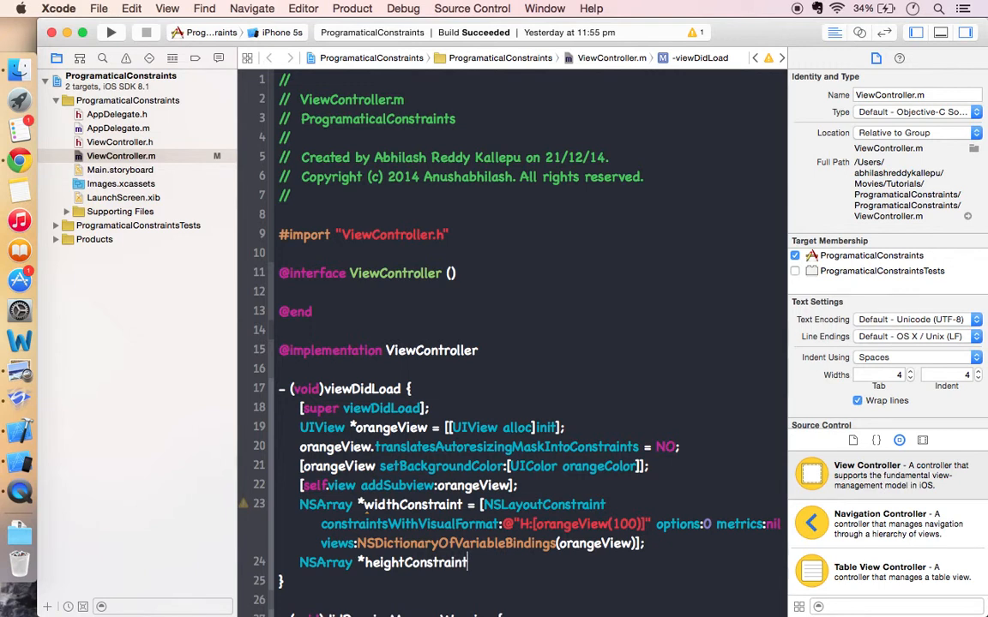
text(= [])
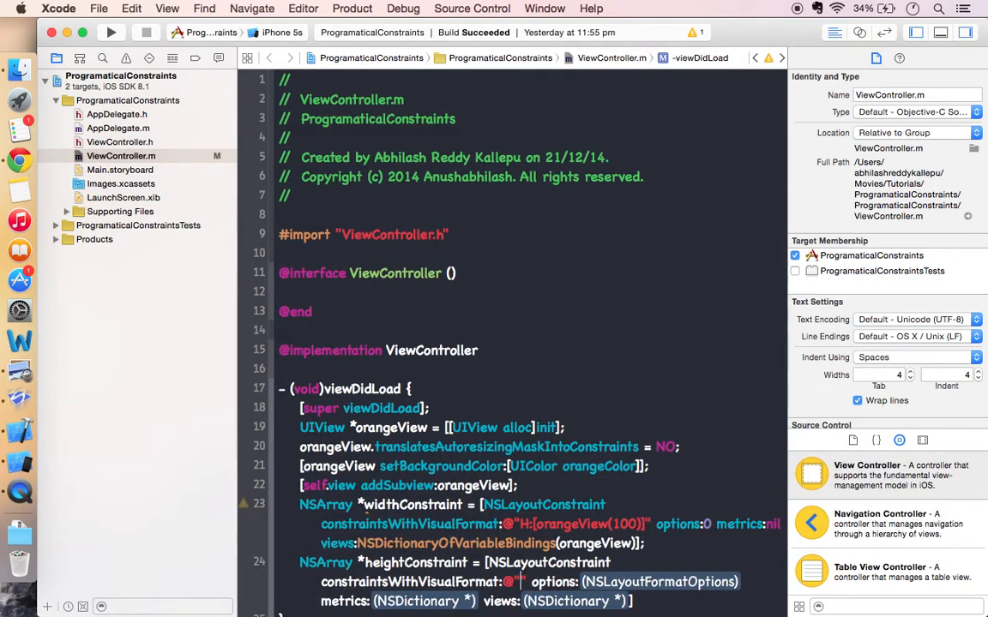
text(V:[orangeView(100)
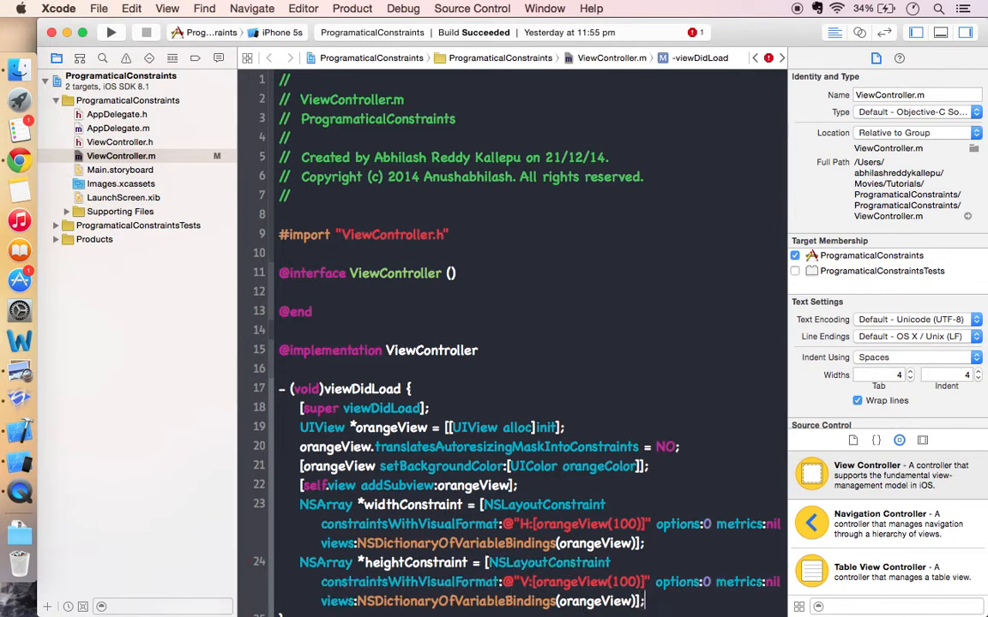
scroll(down, 3)
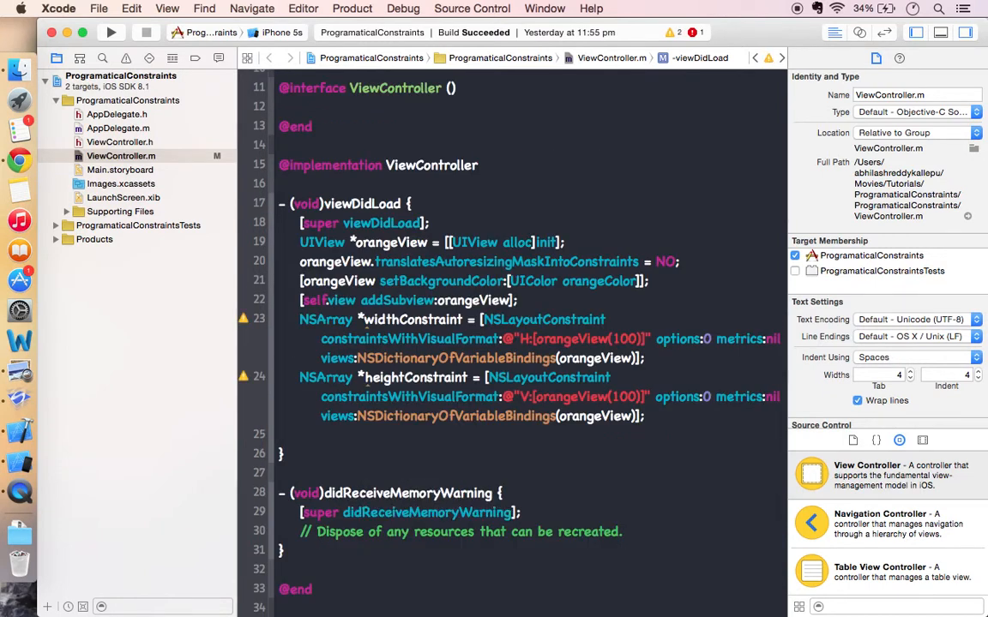
Step: Add widthConstraint and heightConstraint to self.view, then build and run in the Simulator
text(self.view addConstraints:wid)
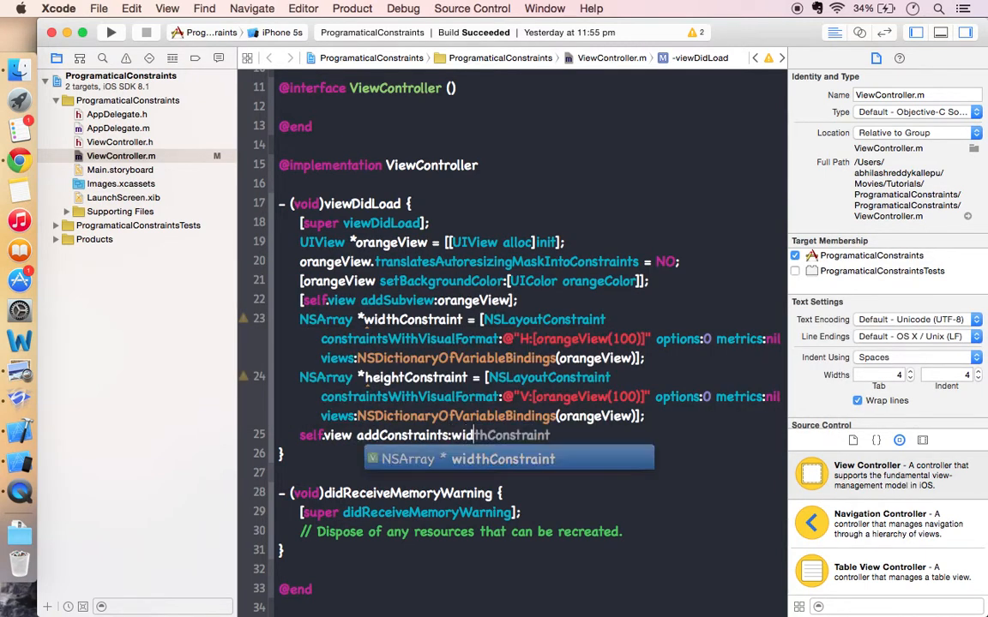
key(return)
text([self.view addConstraints:heightConstraint];)
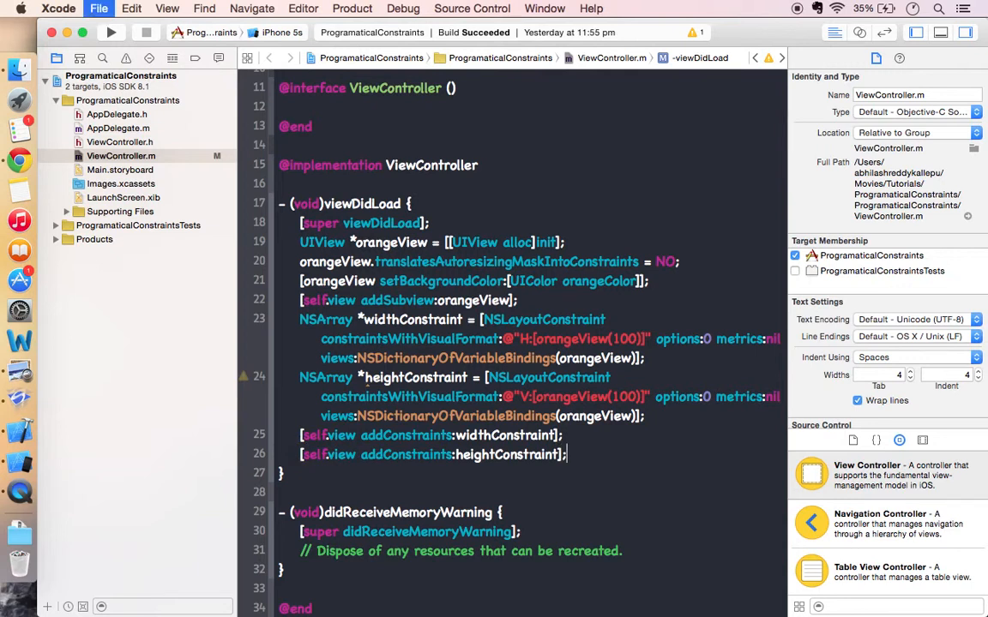
click(107, 31)
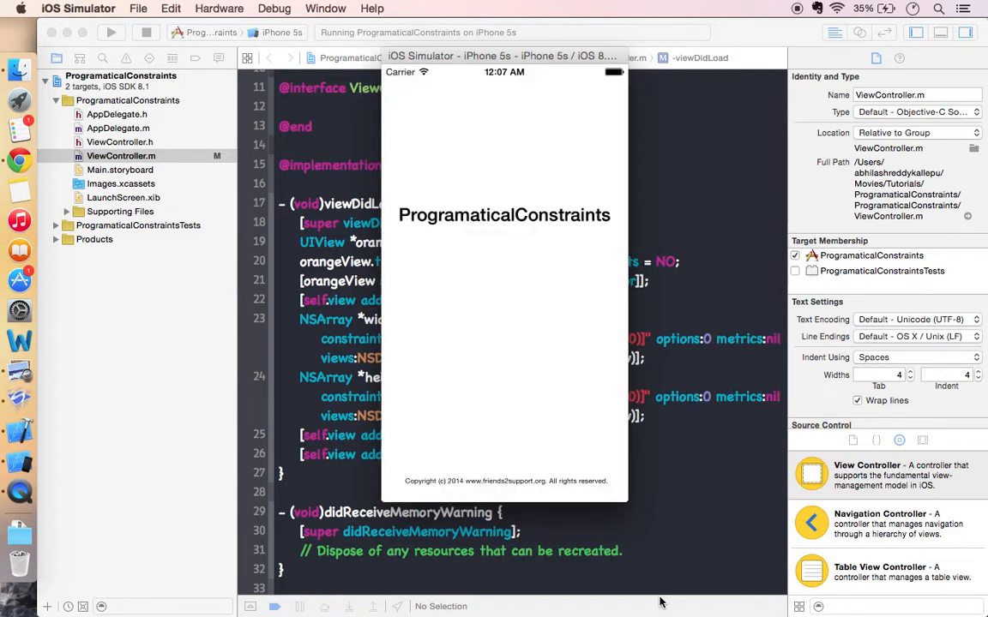
mouse_move(686, 480)
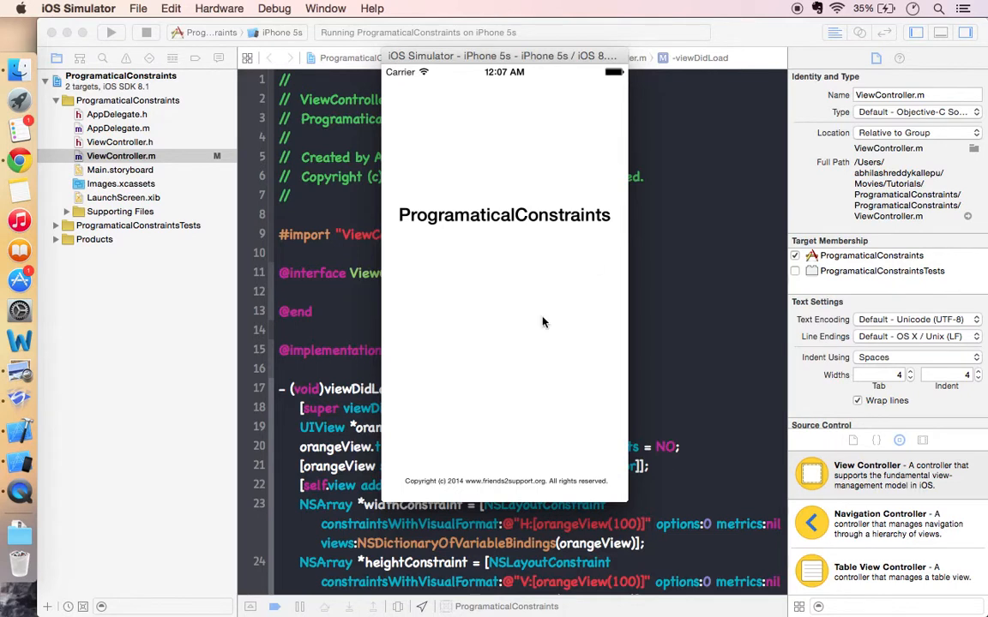
mouse_move(540, 408)
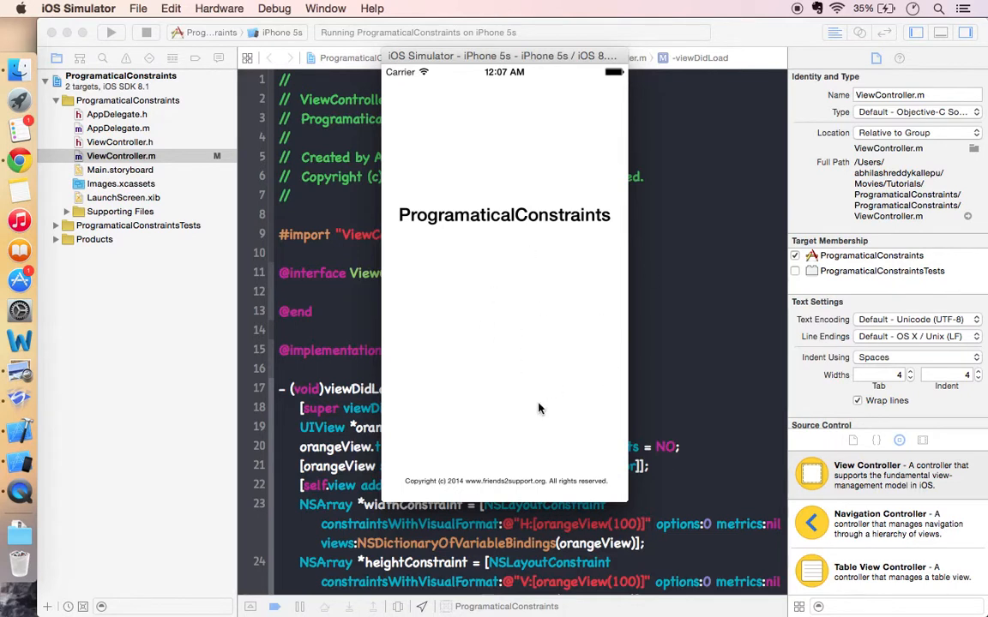
mouse_move(539, 369)
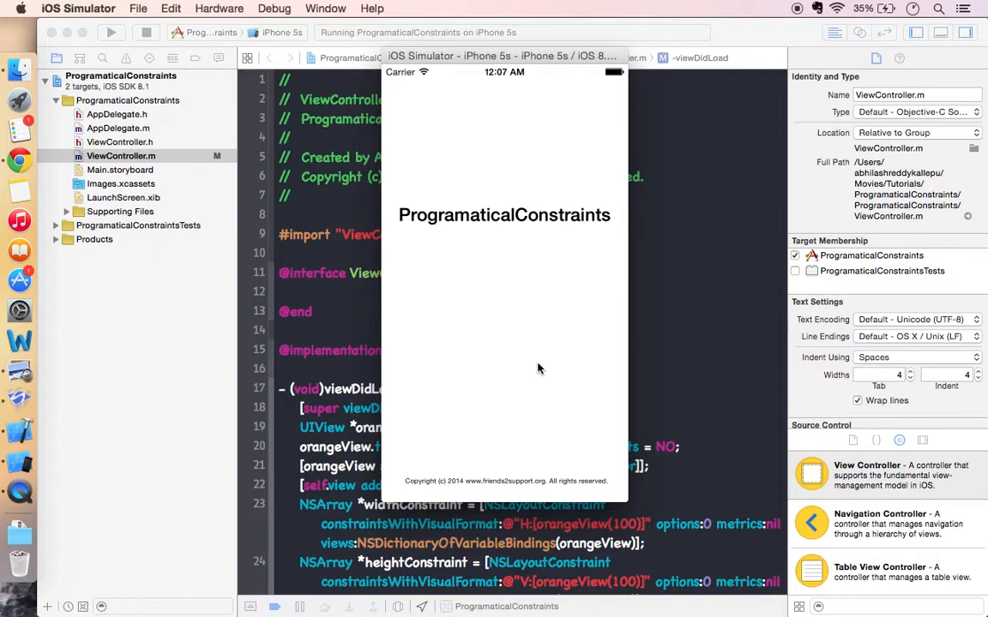
mouse_move(490, 254)
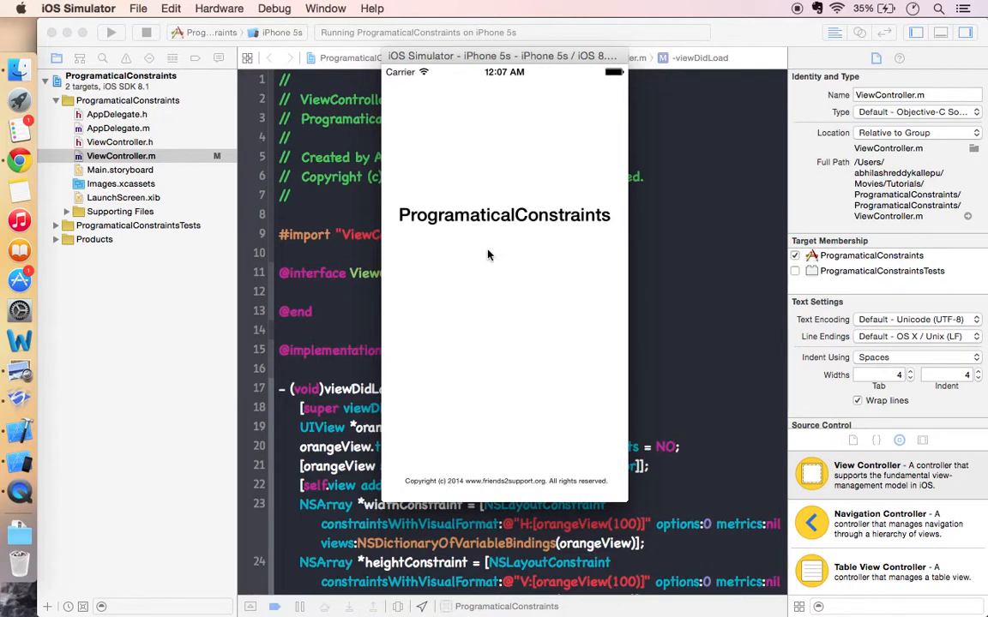
mouse_move(528, 250)
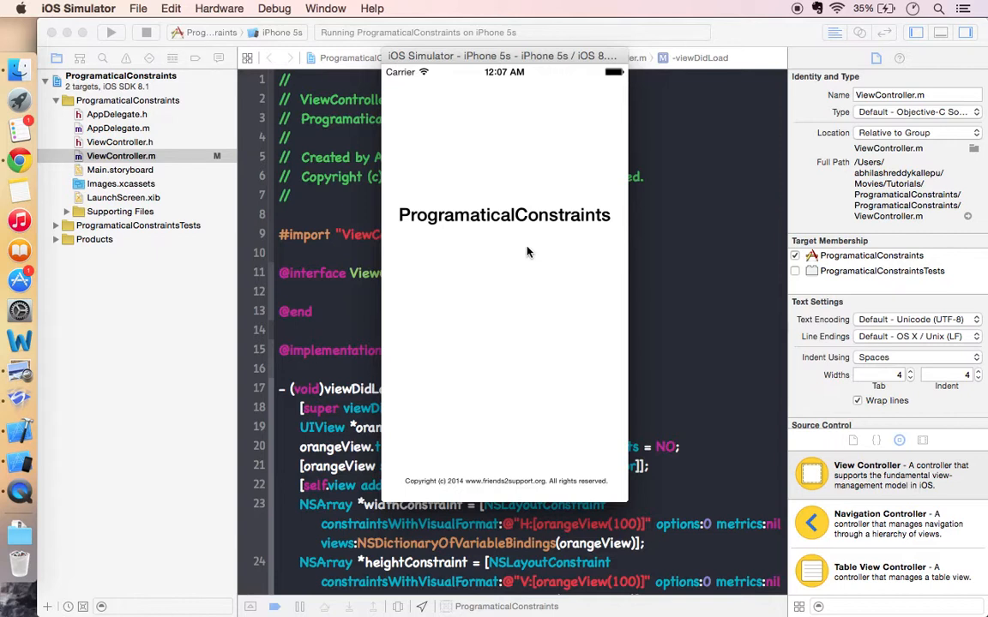
mouse_move(686, 295)
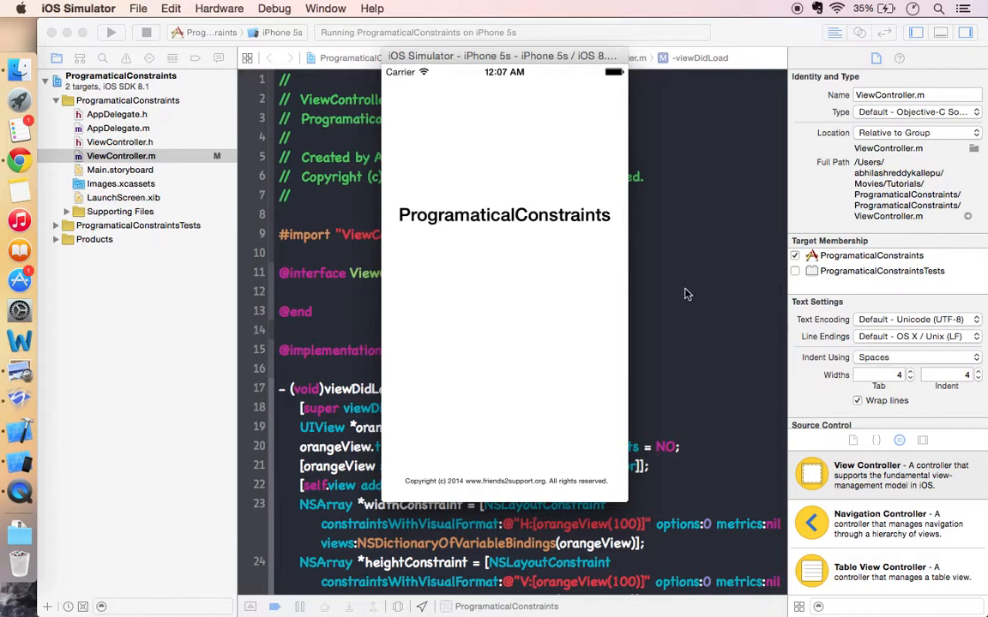
mouse_move(563, 185)
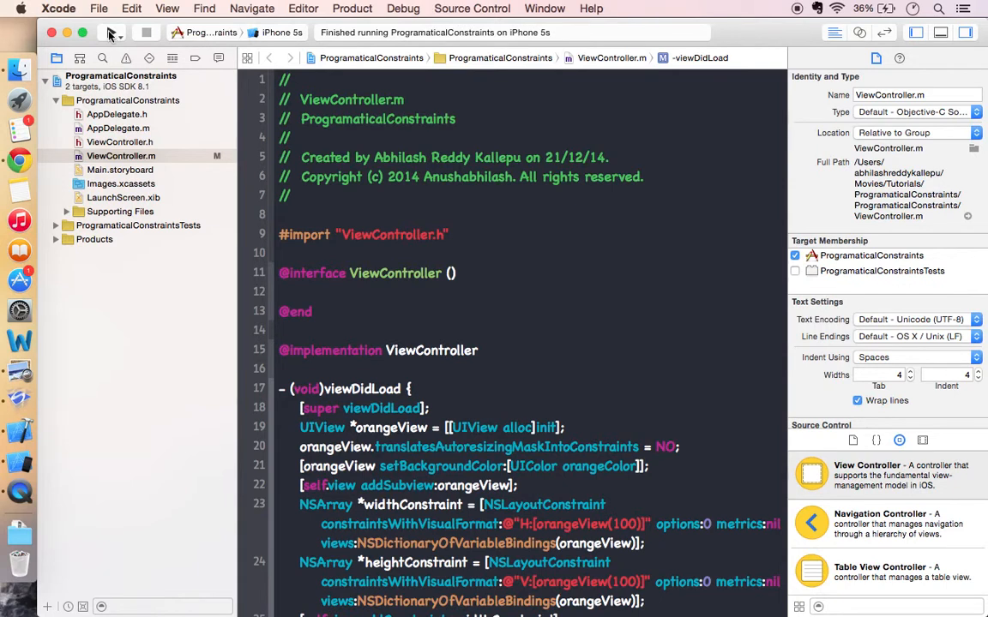
Step: Rebuild and relaunch ProgramaticalConstraints on the iPhone 5s simulator
click(107, 32)
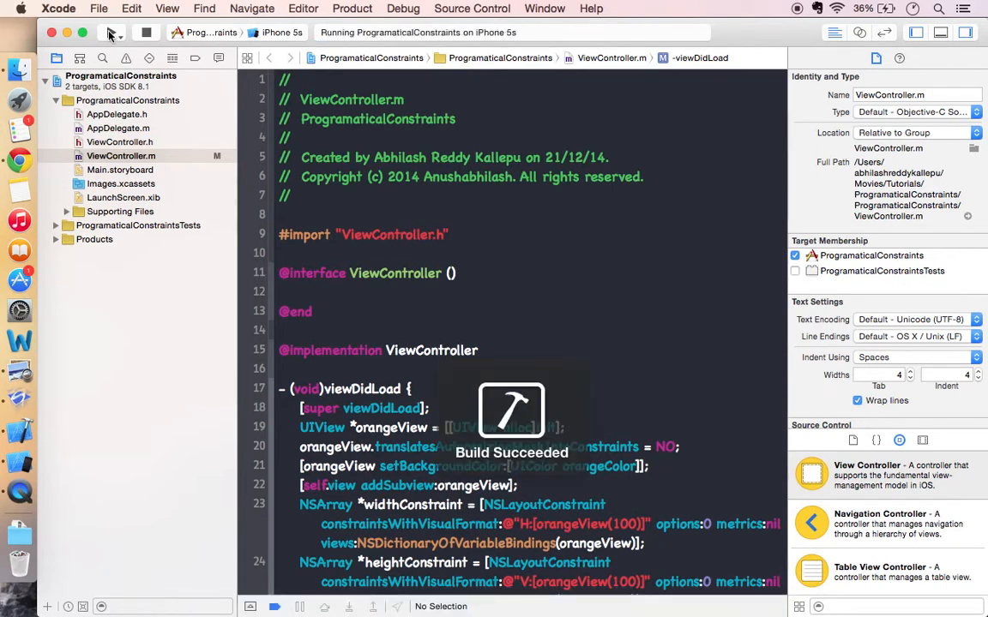